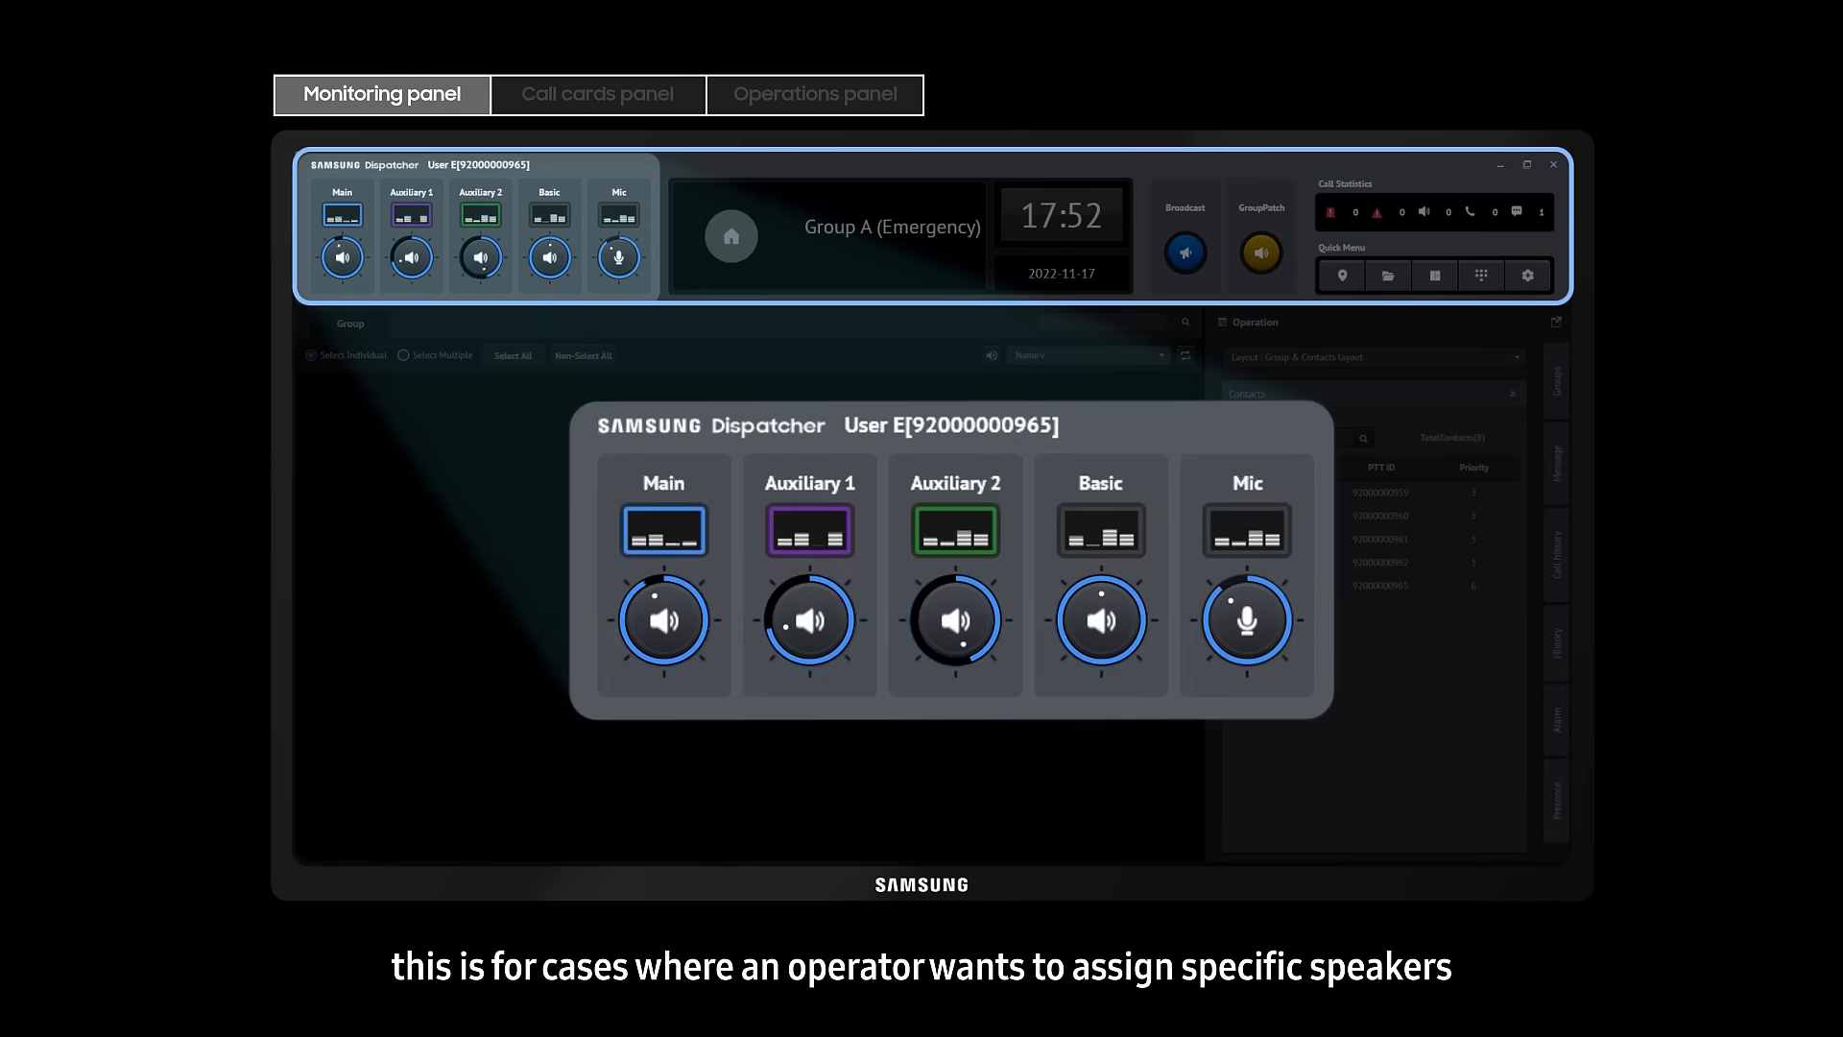
# Step: Show today's Group Call history with start and end times in the Operations panel
pyautogui.click(814, 94)
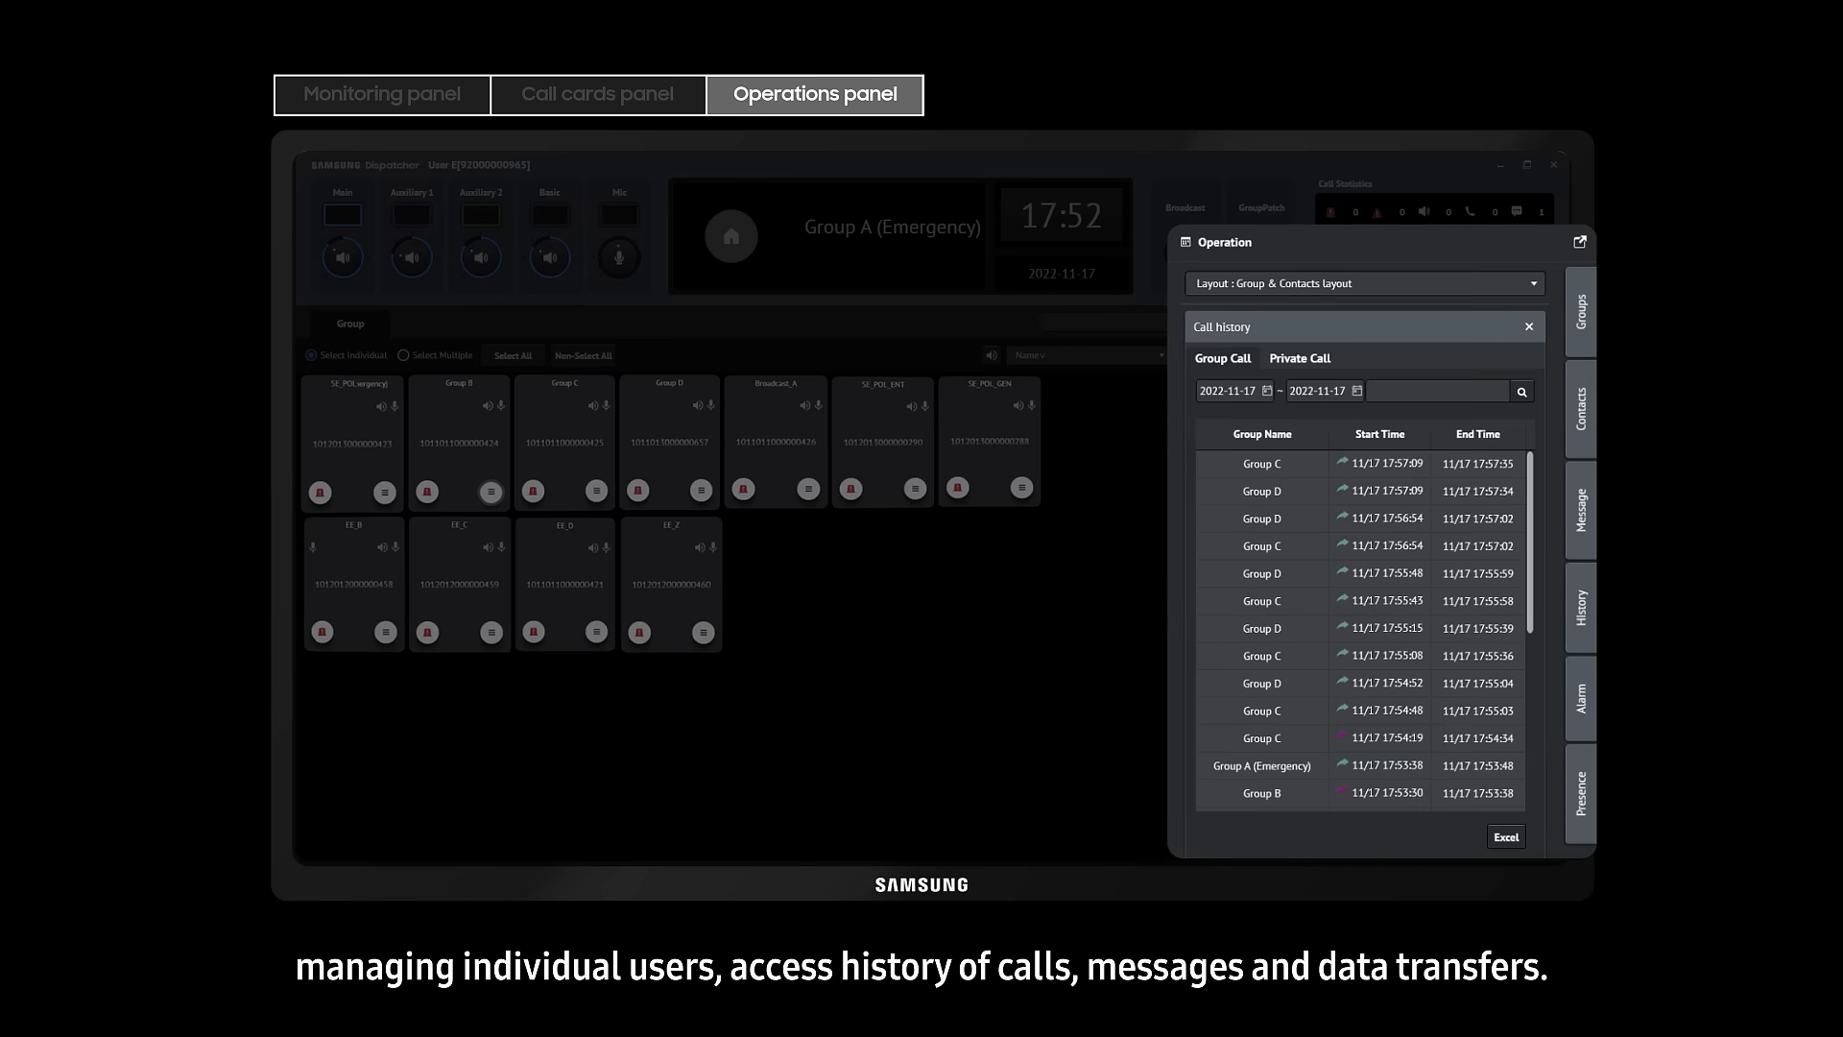